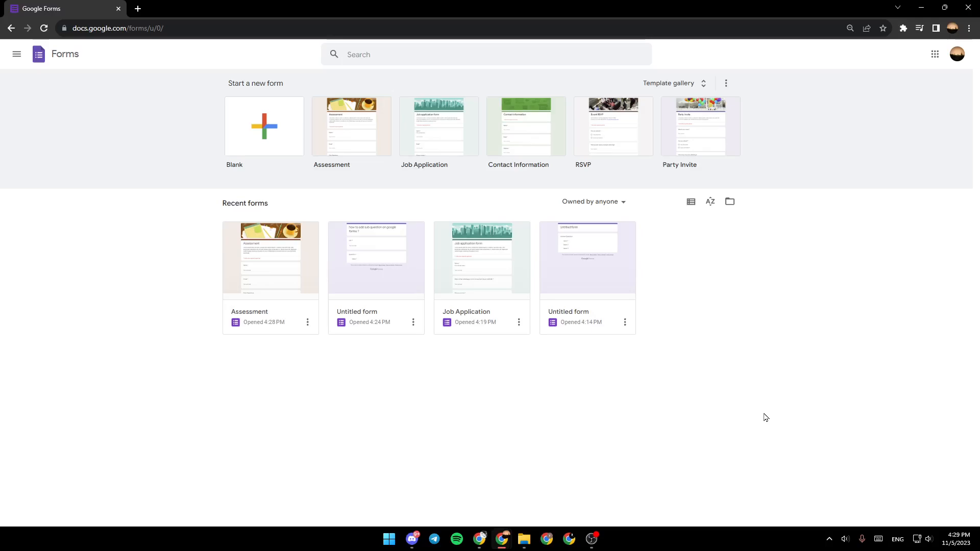
pyautogui.moveTo(656, 363)
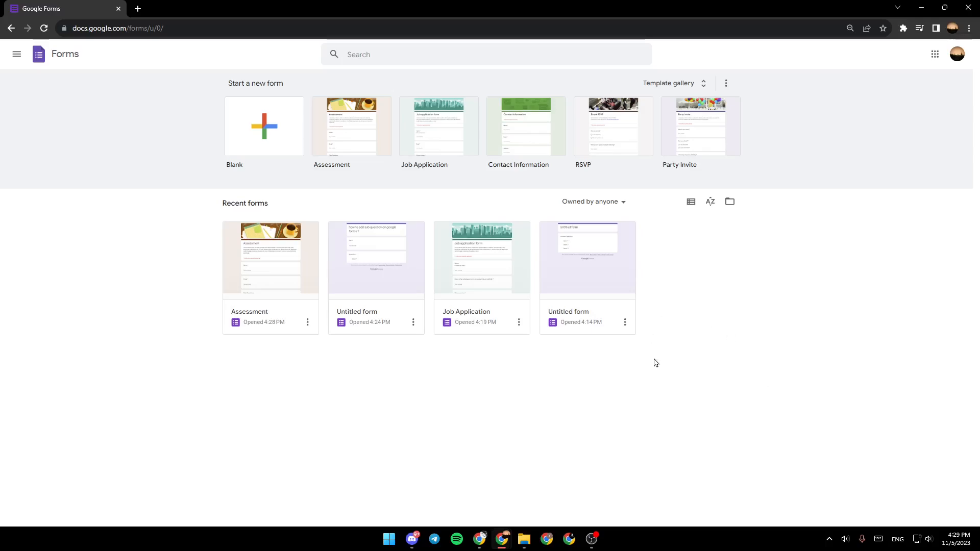
pyautogui.moveTo(194, 106)
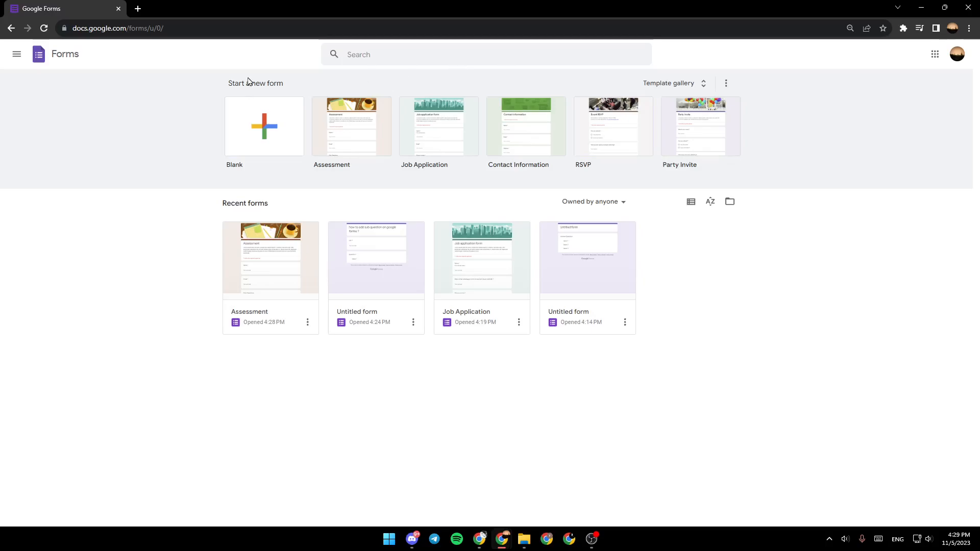
pyautogui.moveTo(501, 76)
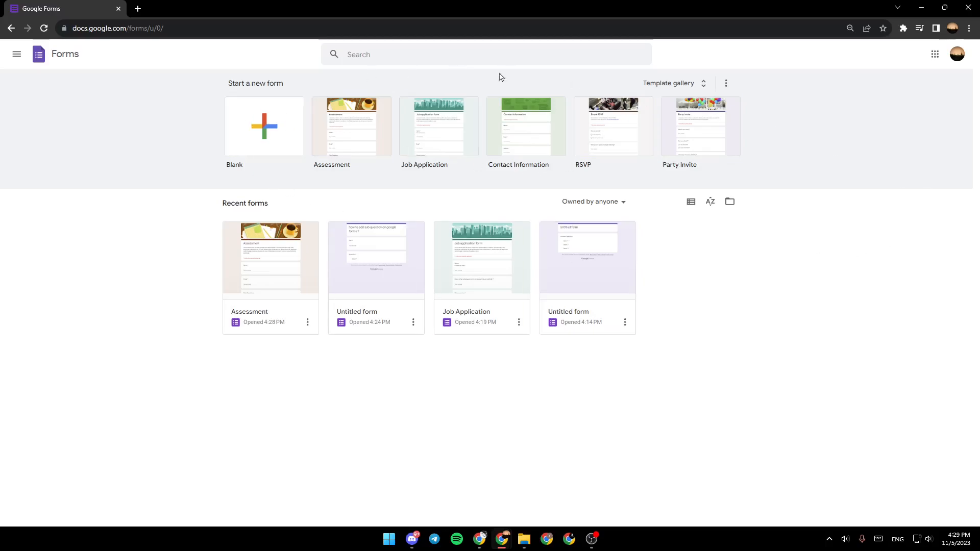
pyautogui.moveTo(312, 156)
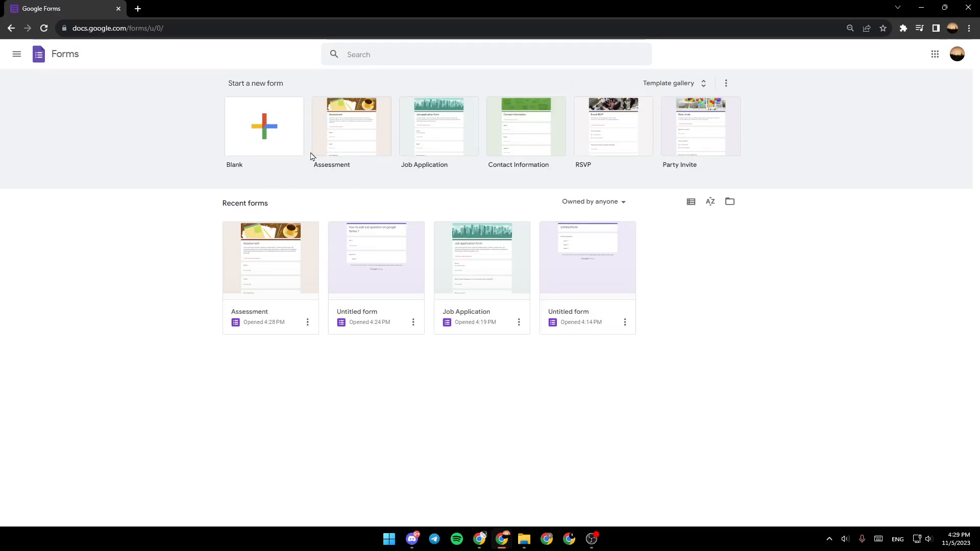
pyautogui.moveTo(308, 147)
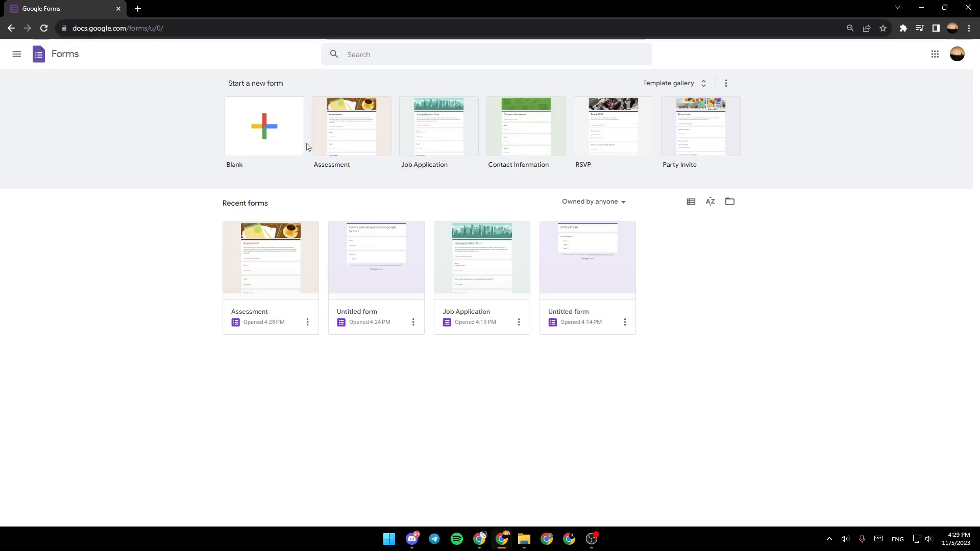
pyautogui.moveTo(675, 184)
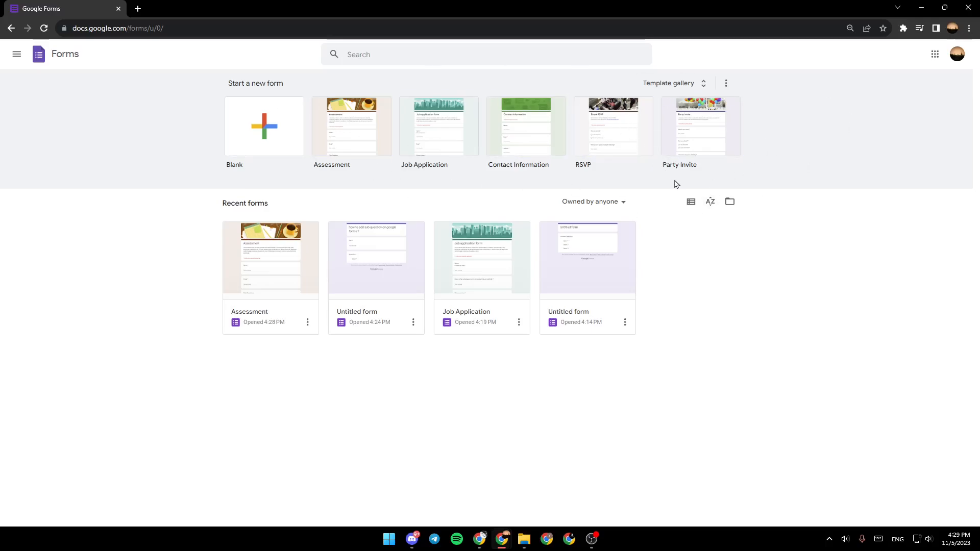
pyautogui.moveTo(509, 183)
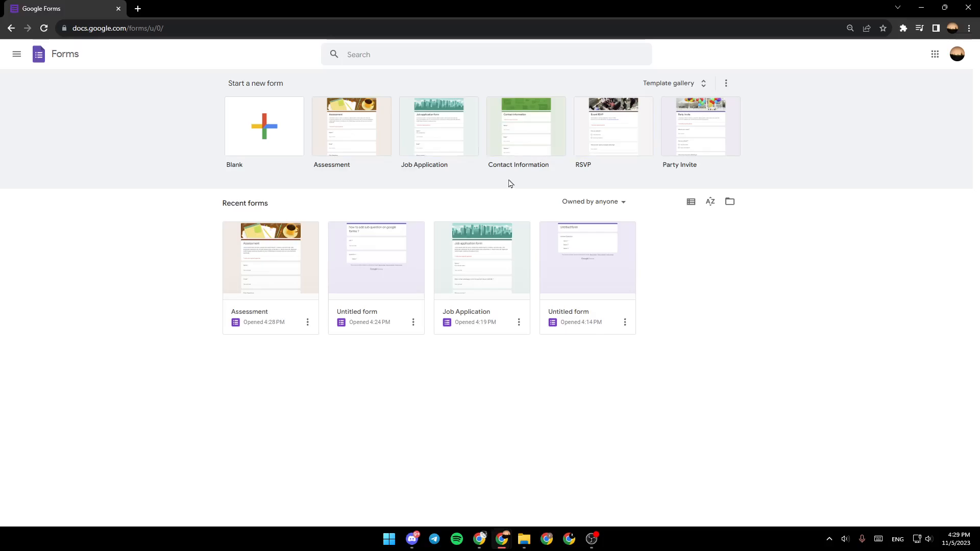
pyautogui.moveTo(676, 95)
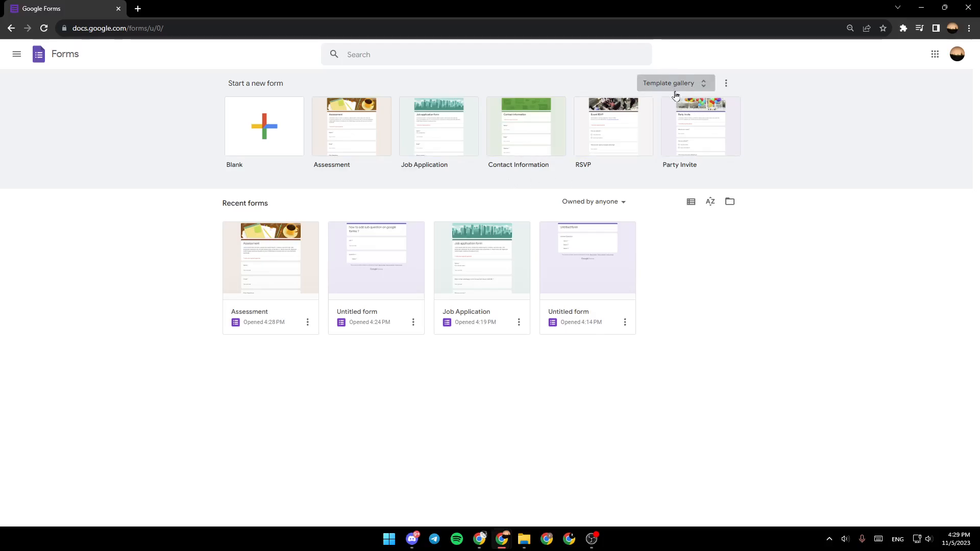
# Create a new form from the Event Feedback template in the template gallery's Work section.
pyautogui.click(676, 82)
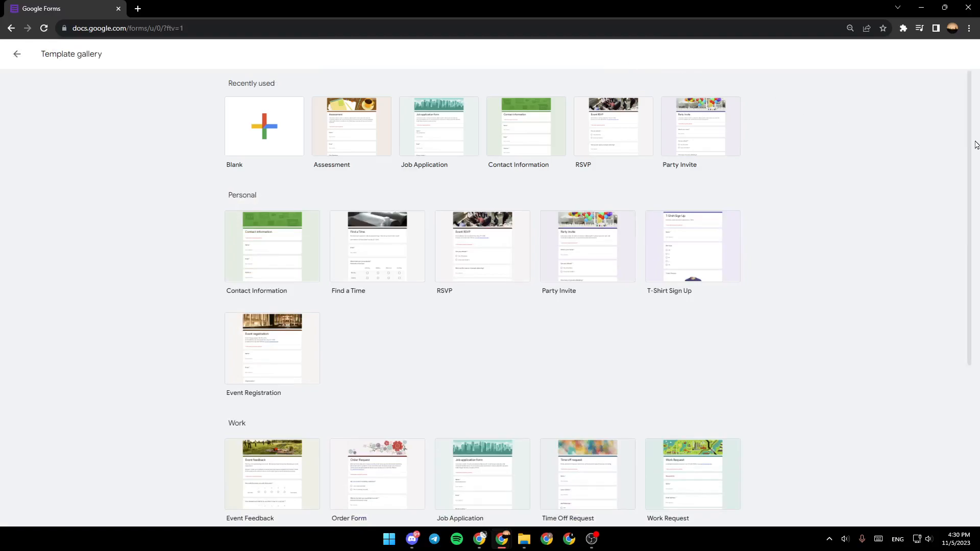
pyautogui.moveTo(974, 166)
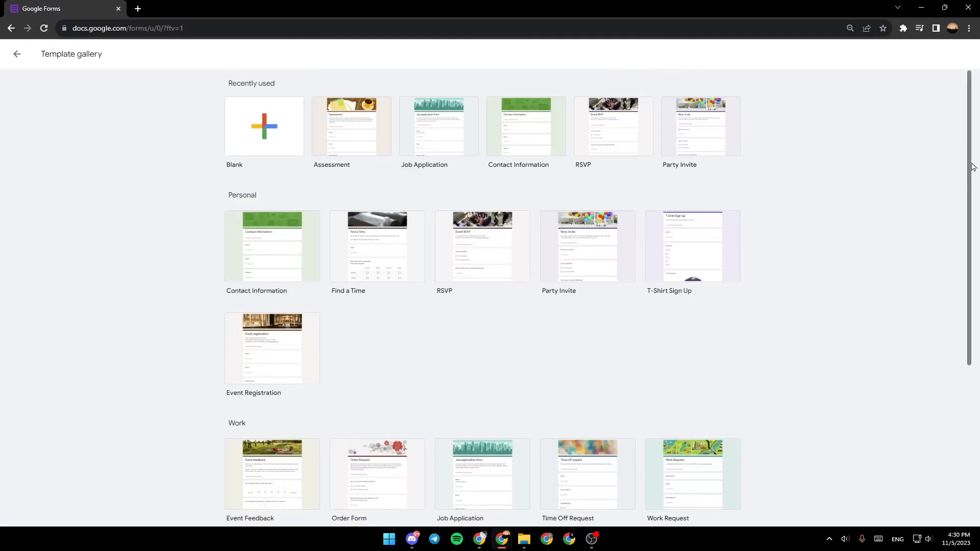
pyautogui.scroll(-3)
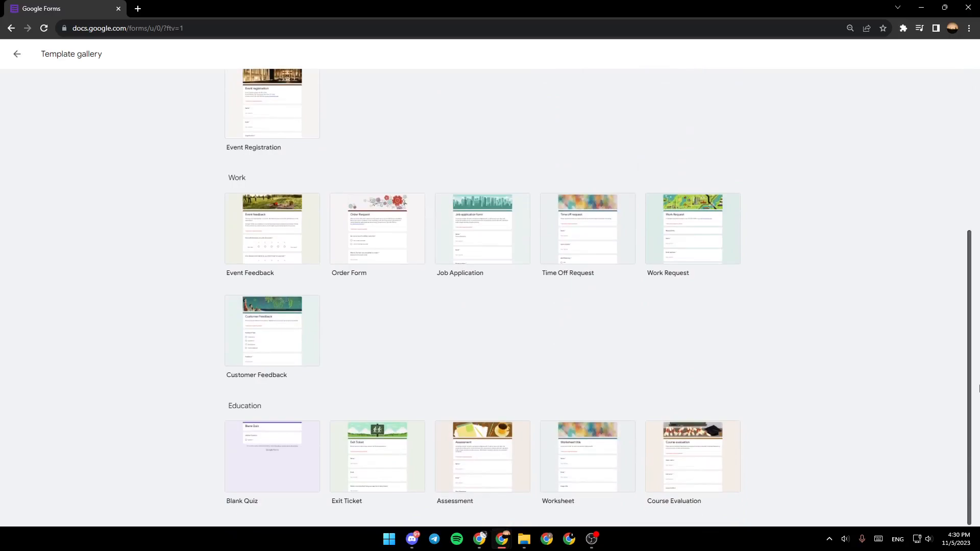
pyautogui.moveTo(978, 392)
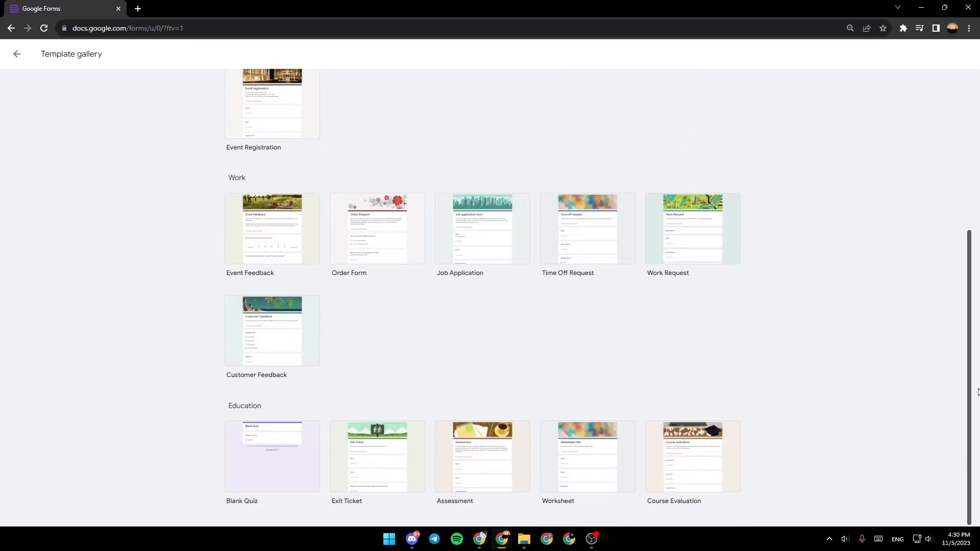
pyautogui.scroll(3)
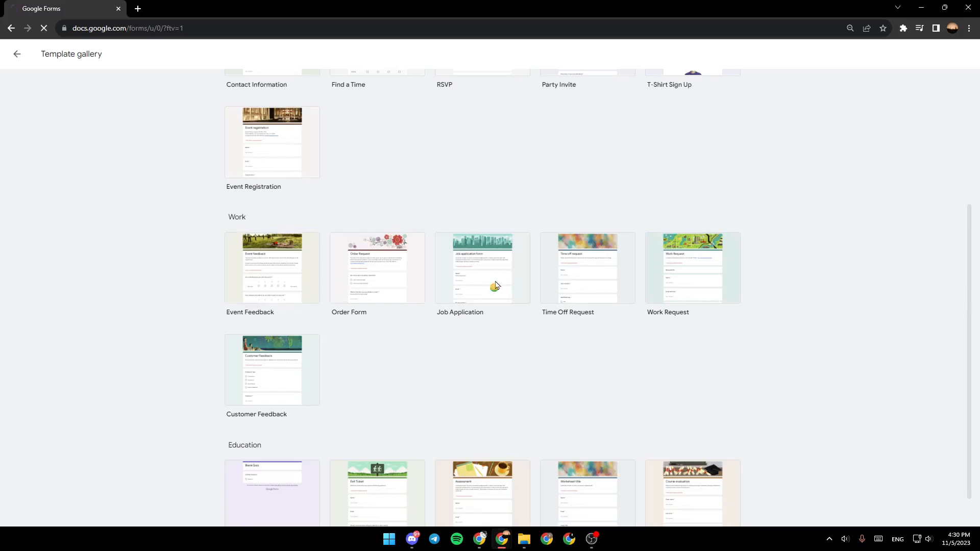
pyautogui.click(272, 268)
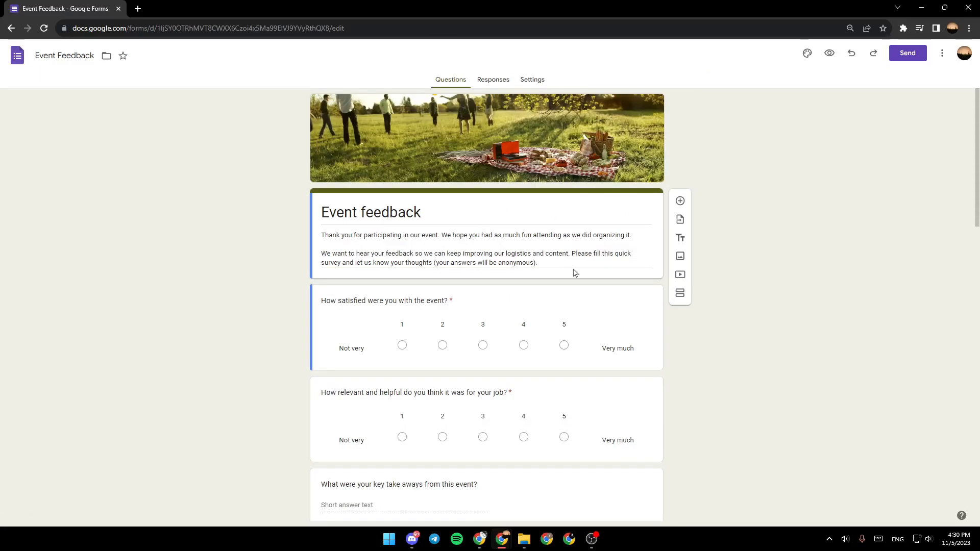
pyautogui.moveTo(604, 185)
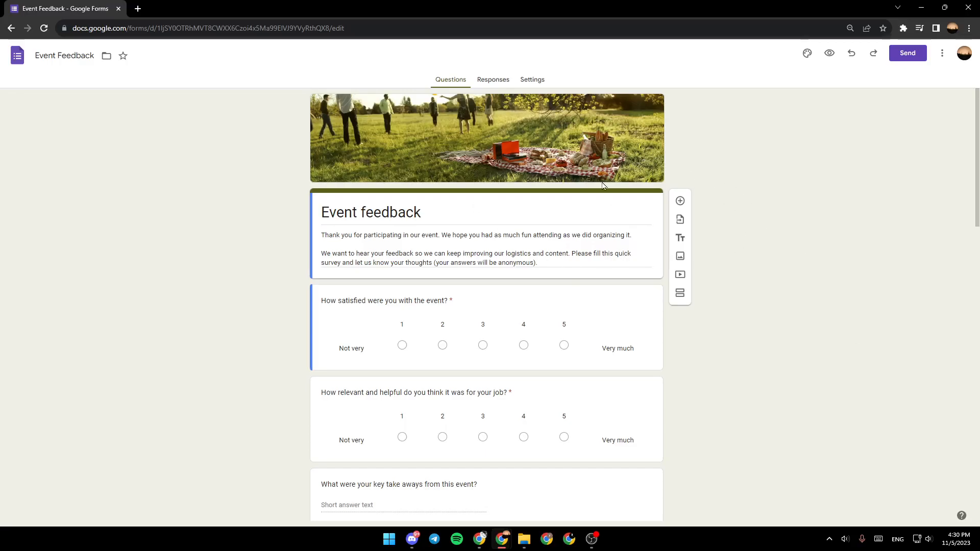
# Add a new untitled section right after the form's header block.
pyautogui.scroll(-3)
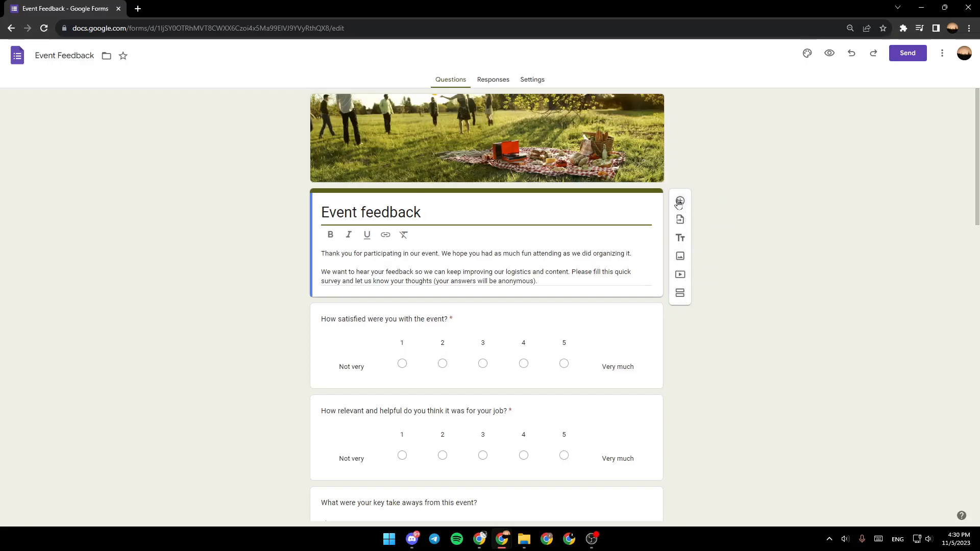
pyautogui.moveTo(680, 238)
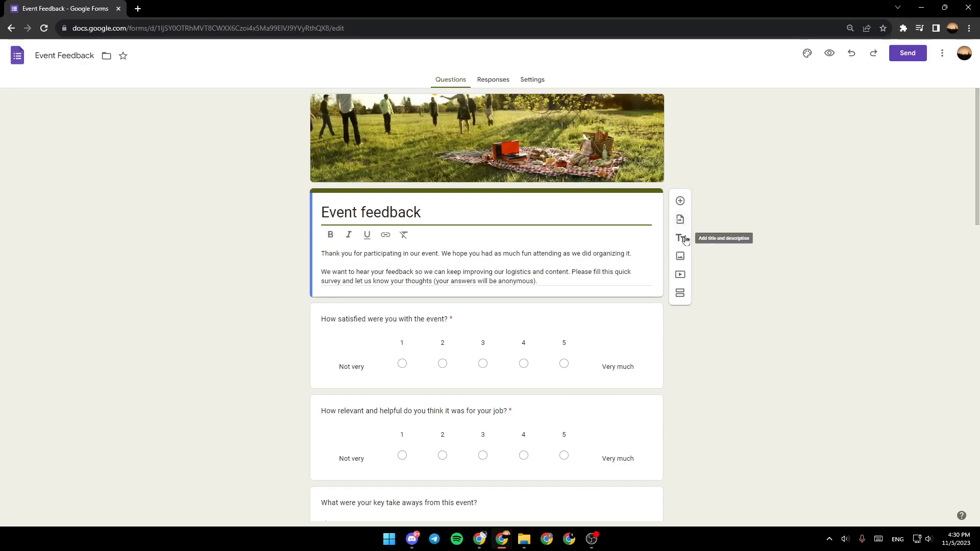
pyautogui.moveTo(680, 267)
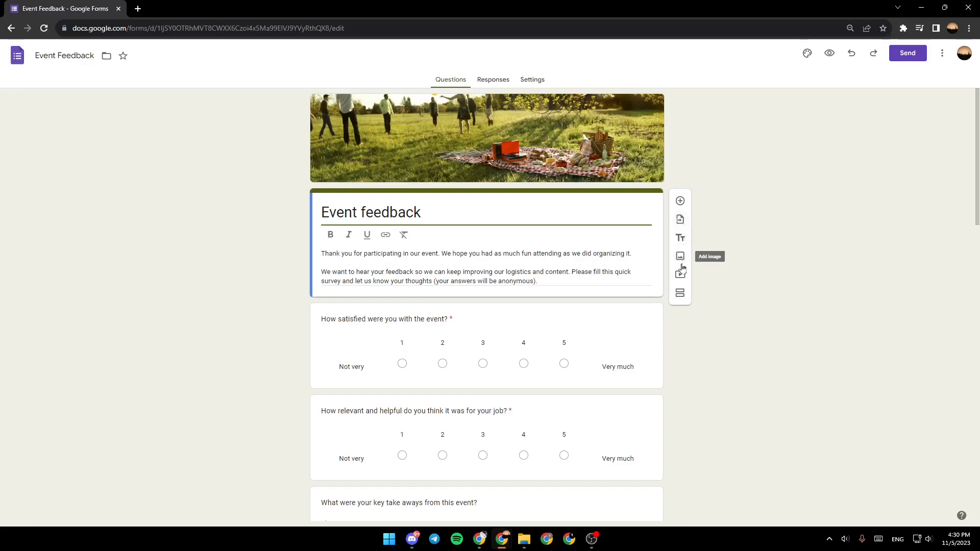
pyautogui.moveTo(680, 293)
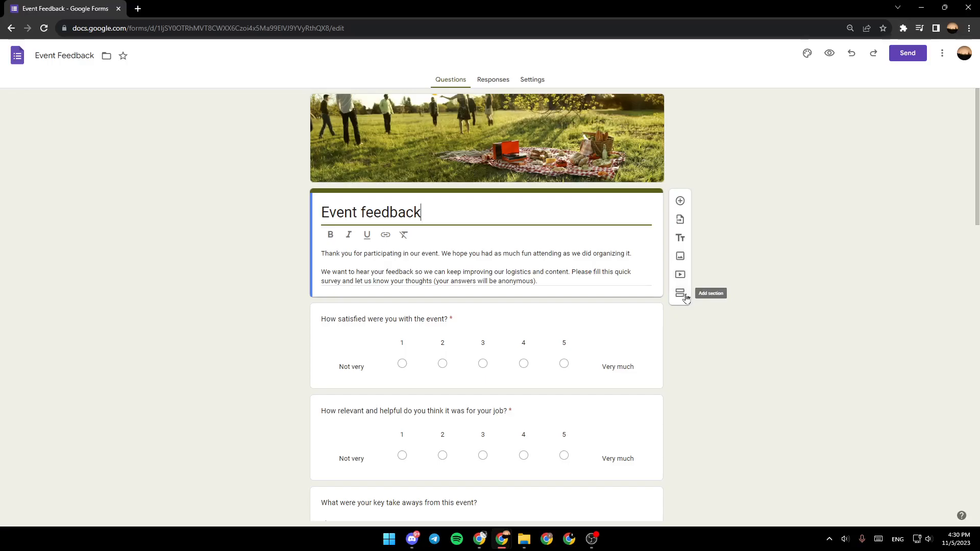
pyautogui.click(680, 293)
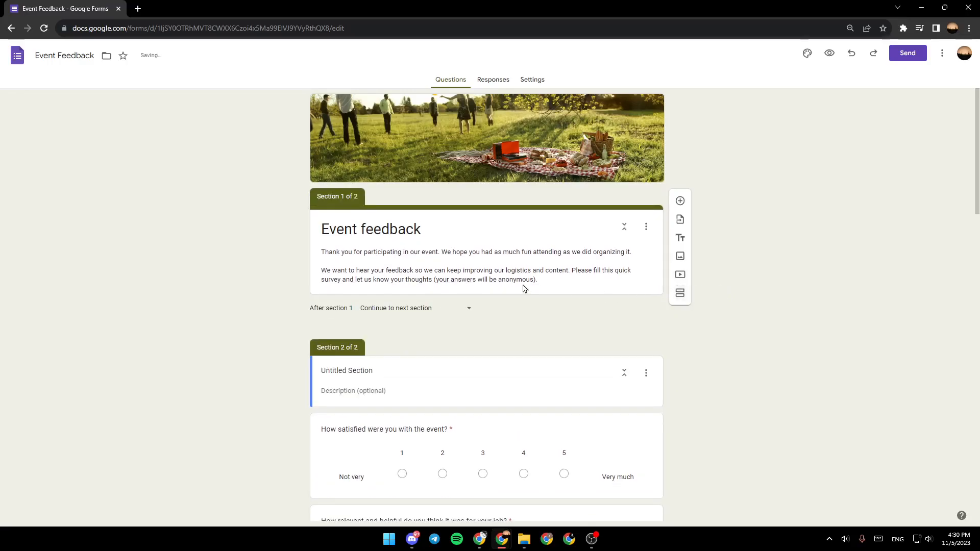
# Merge Section 2 with the section above via its three-dot menu.
pyautogui.scroll(-3)
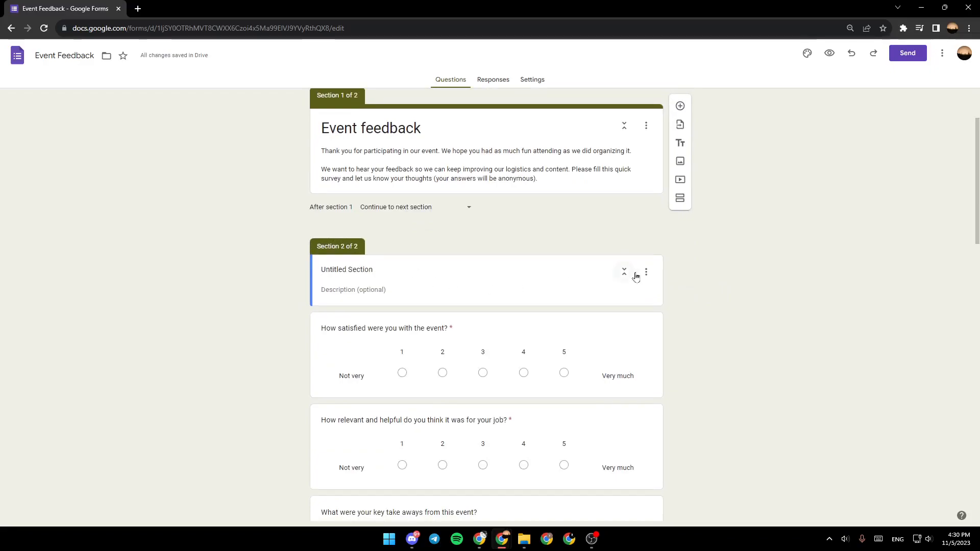
pyautogui.click(646, 271)
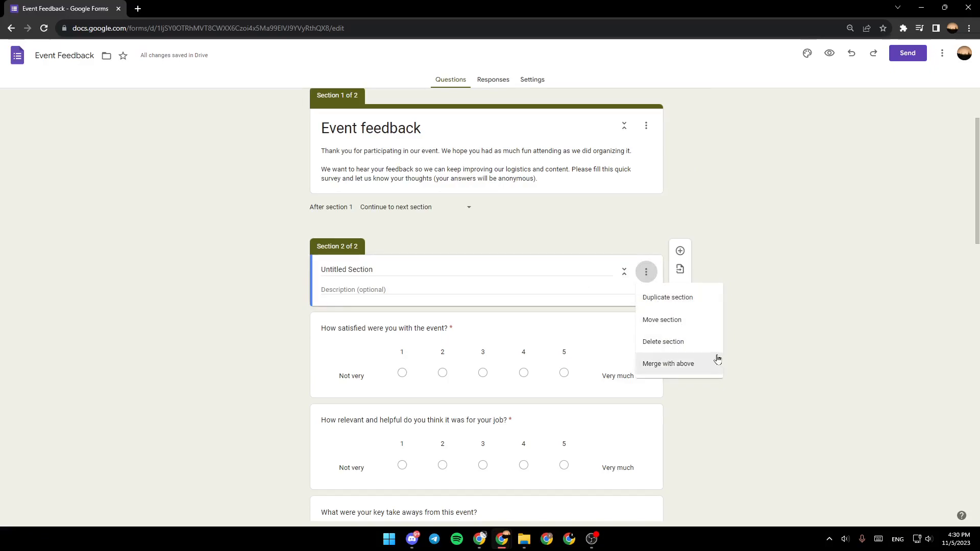
pyautogui.click(668, 363)
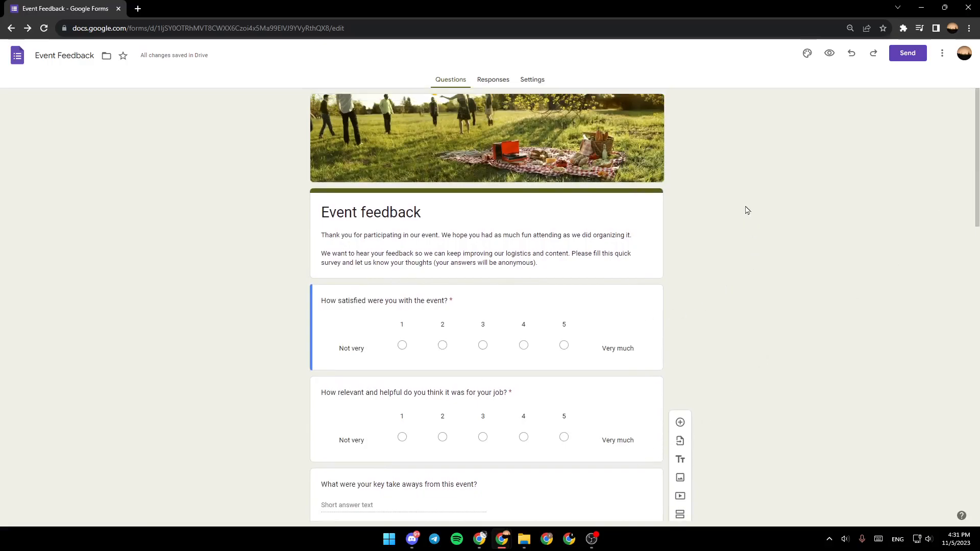
pyautogui.moveTo(807, 54)
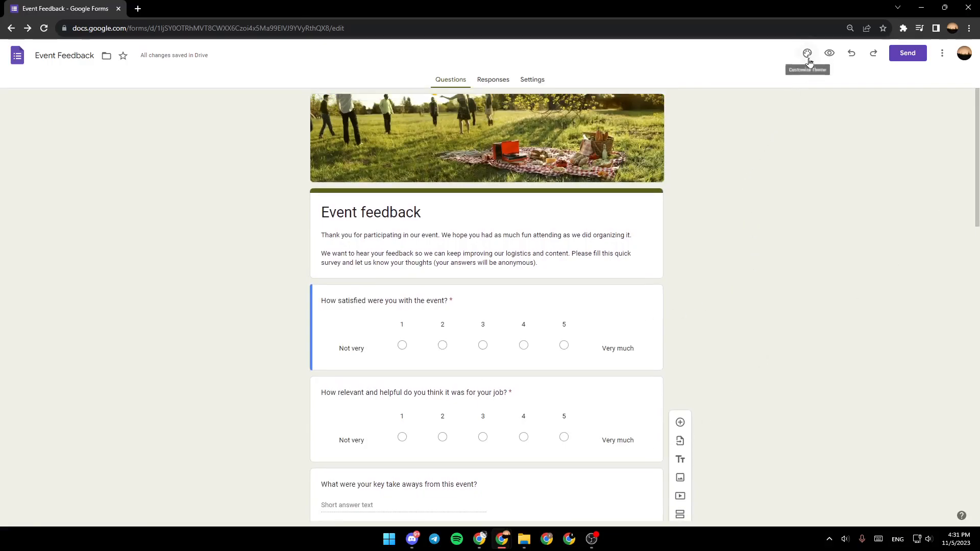
# Switch the form's theme colour from green to the purple swatch.
pyautogui.click(807, 53)
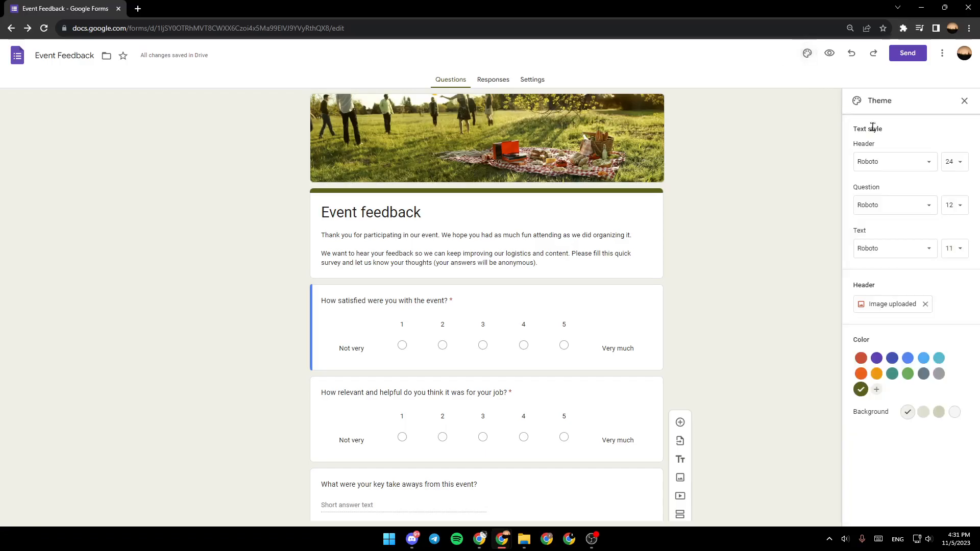
pyautogui.moveTo(844, 267)
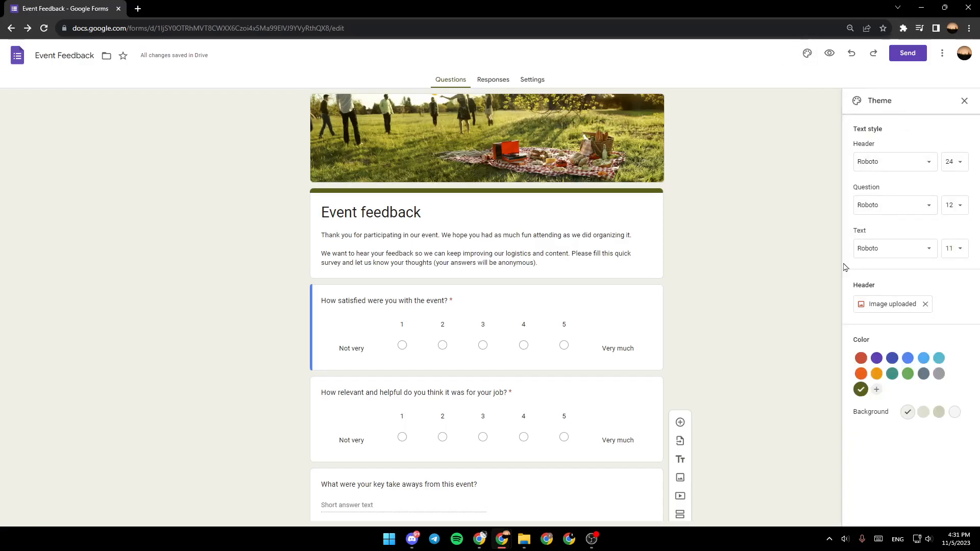
pyautogui.moveTo(870, 302)
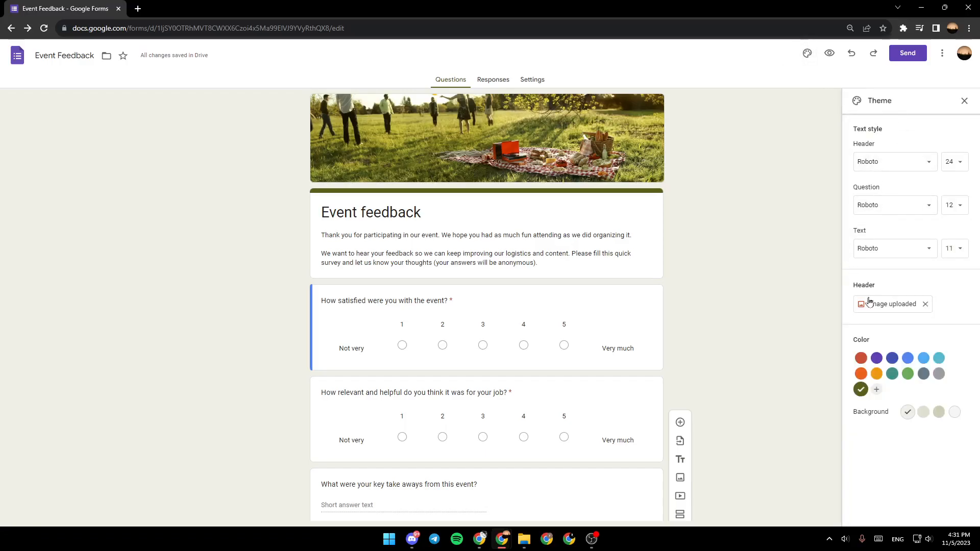
pyautogui.moveTo(888, 323)
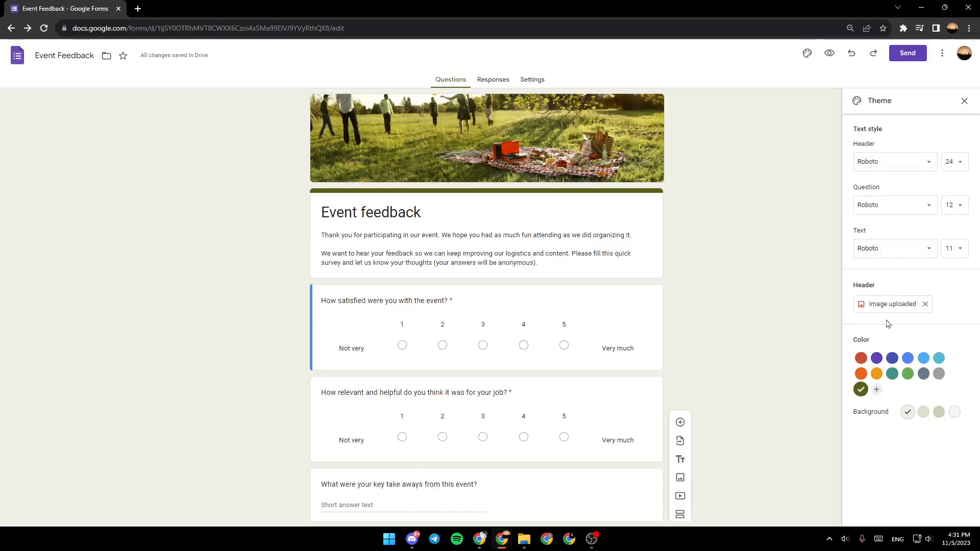
pyautogui.click(877, 357)
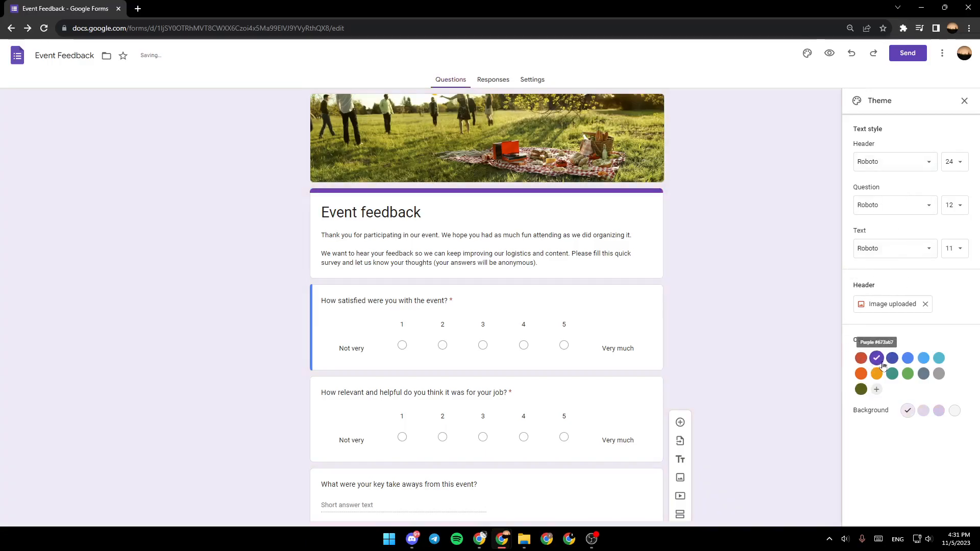